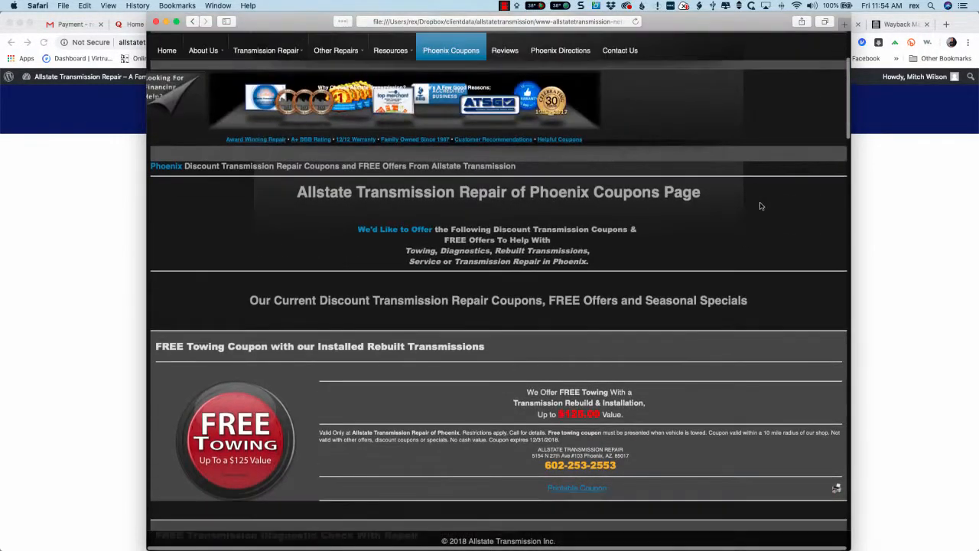
Step: Scroll to the FREE Towing coupon and open its printable coupon image in a new tab
{"action": "scroll", "scroll_direction": "up", "scroll_amount": 3}
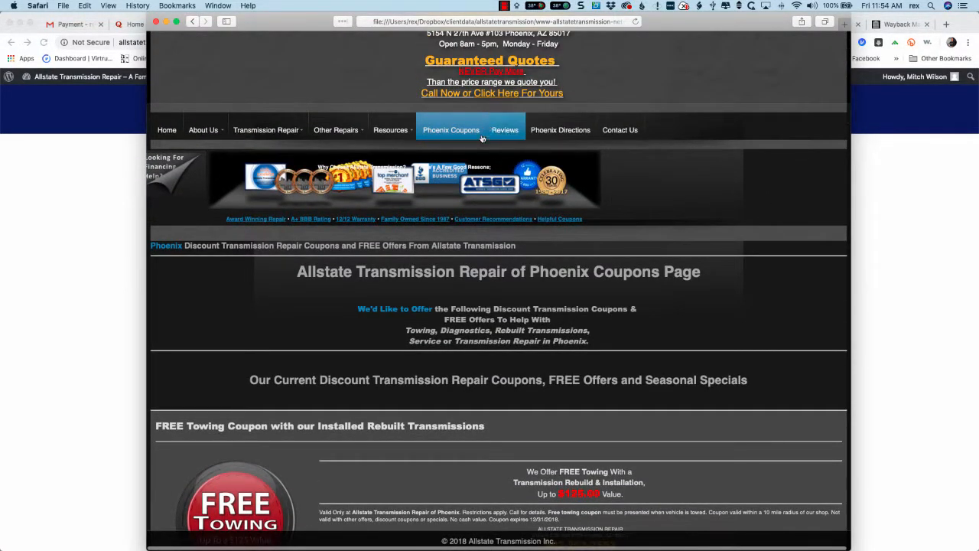
{"action": "scroll", "scroll_direction": "up", "scroll_amount": 3}
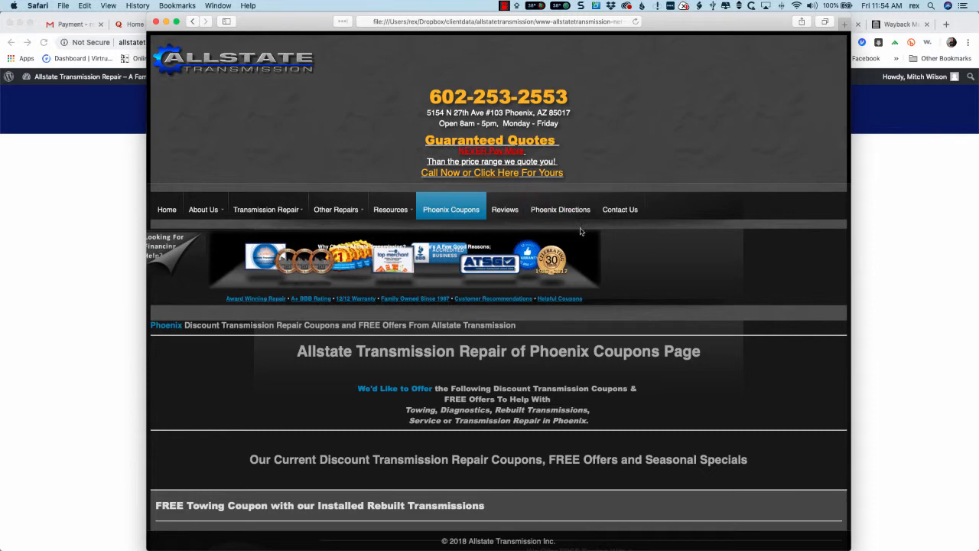
{"action": "scroll", "scroll_direction": "down", "scroll_amount": 3}
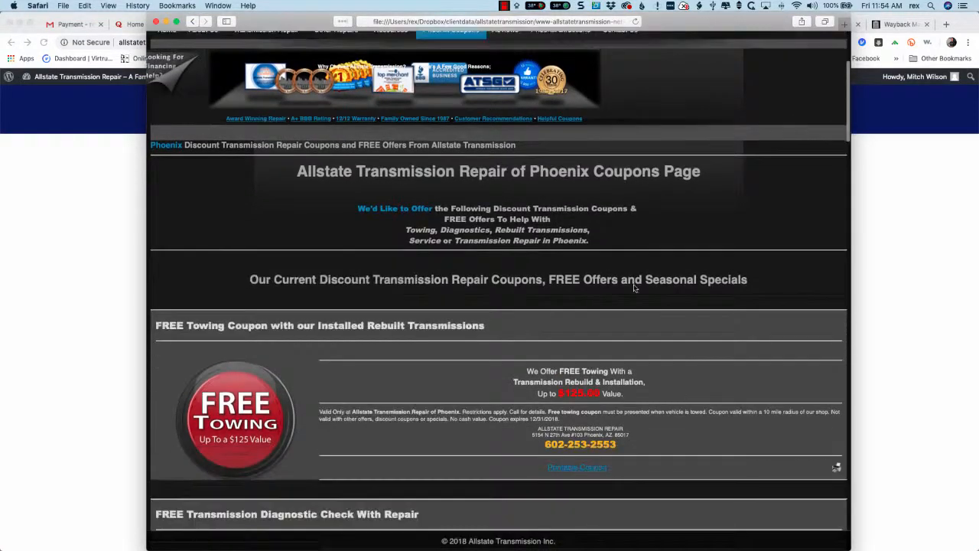
{"action": "scroll", "scroll_direction": "down", "scroll_amount": 3}
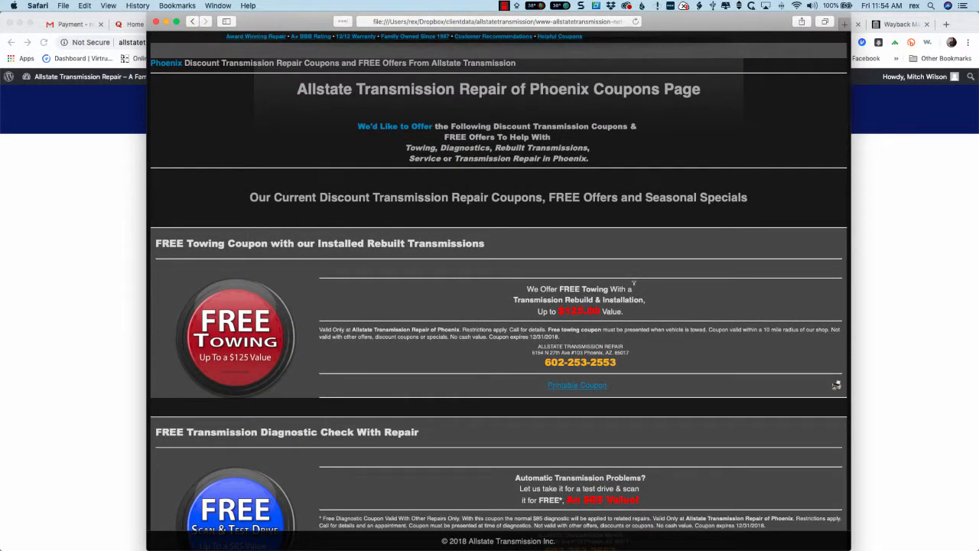
{"action": "scroll", "scroll_direction": "down", "scroll_amount": 3}
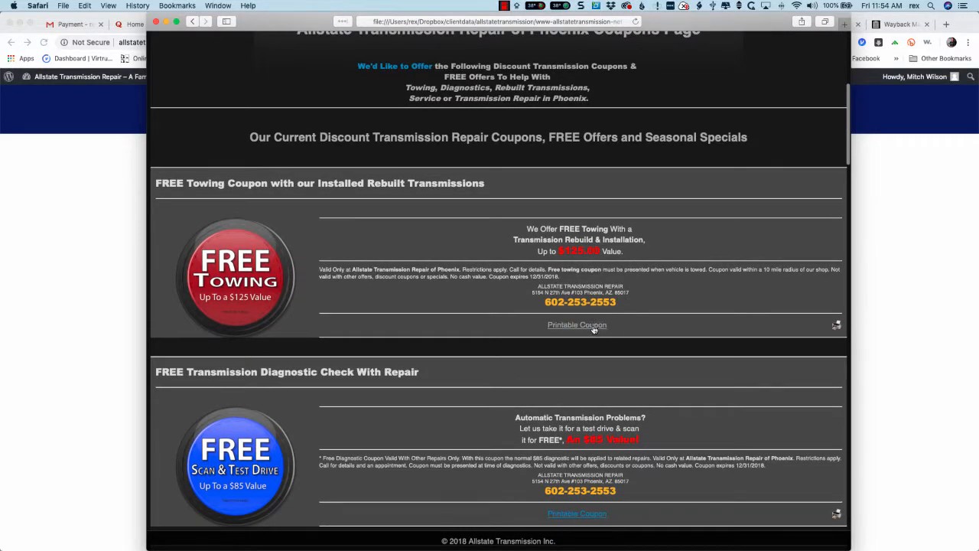
{"action": "left_click", "coordinate": [576, 325]}
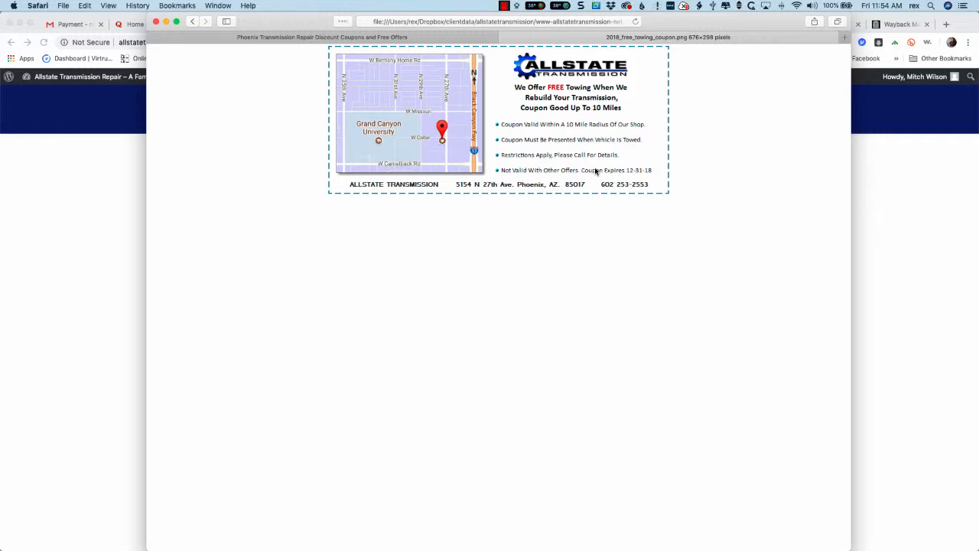
{"action": "mouse_move", "coordinate": [550, 121]}
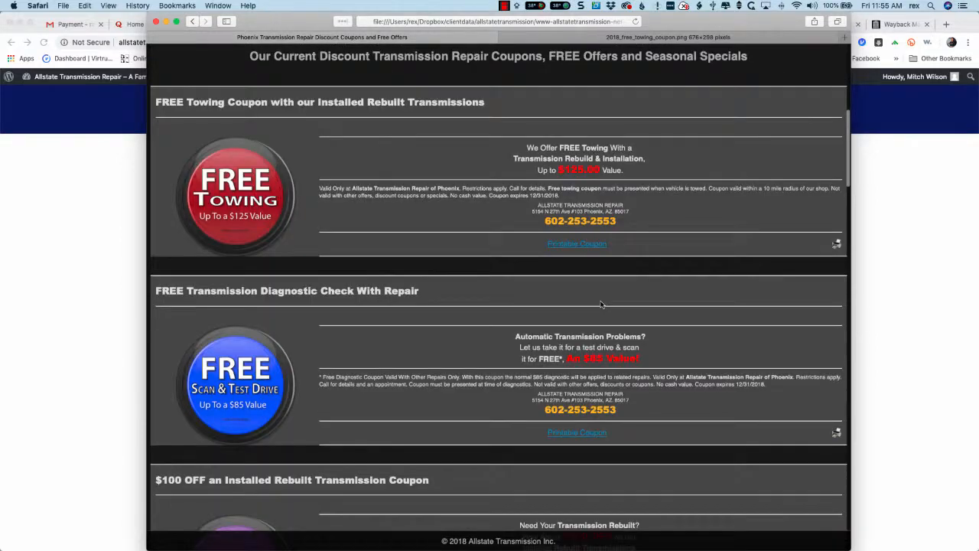
Step: Open the FREE Transmission Diagnostic Check printable coupon image, then return to the archived coupons page
{"action": "scroll", "scroll_direction": "down", "scroll_amount": 3}
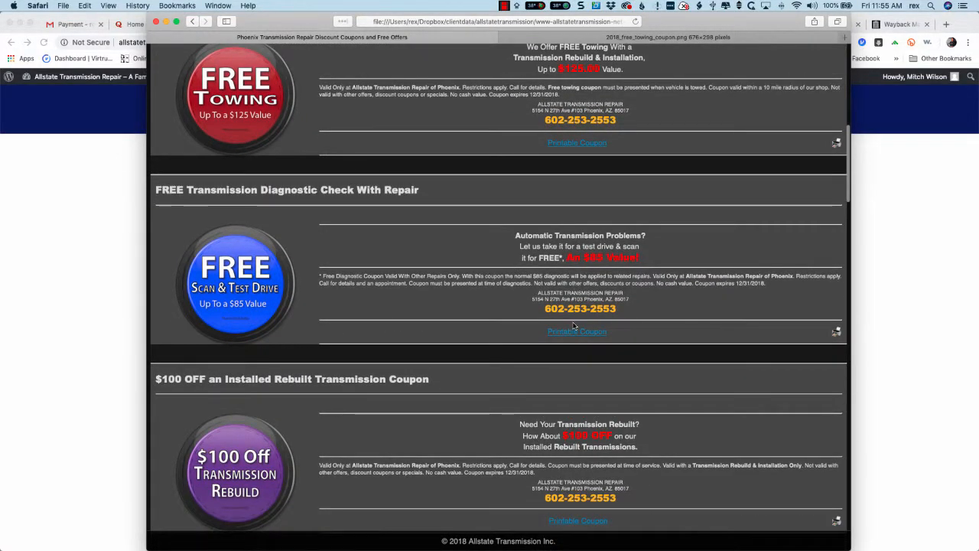
{"action": "left_click", "coordinate": [577, 331]}
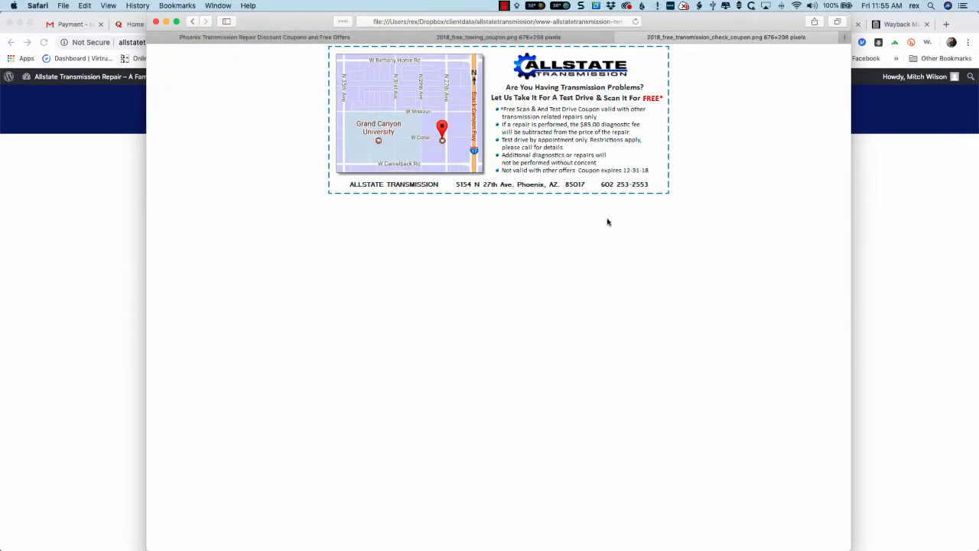
{"action": "left_click", "coordinate": [497, 21]}
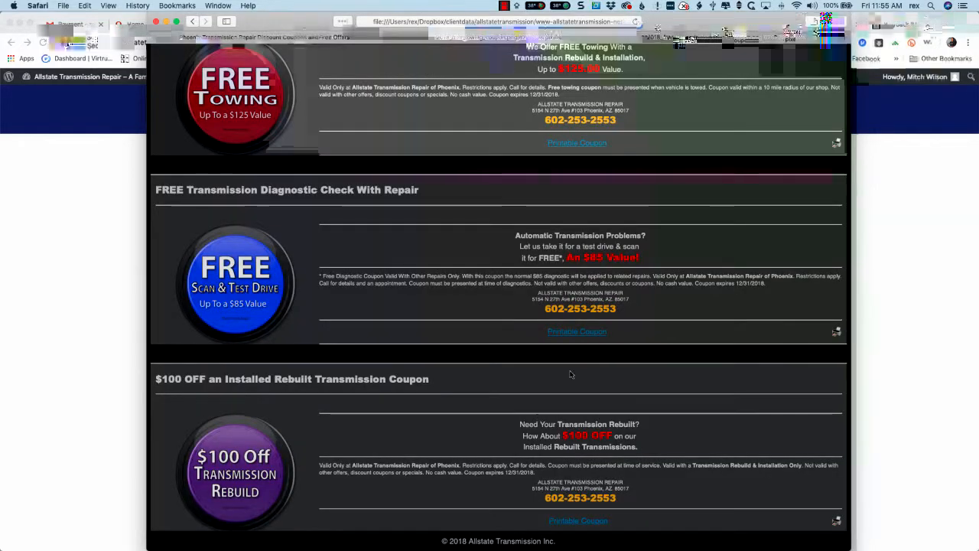
{"action": "scroll", "scroll_direction": "down", "scroll_amount": 3}
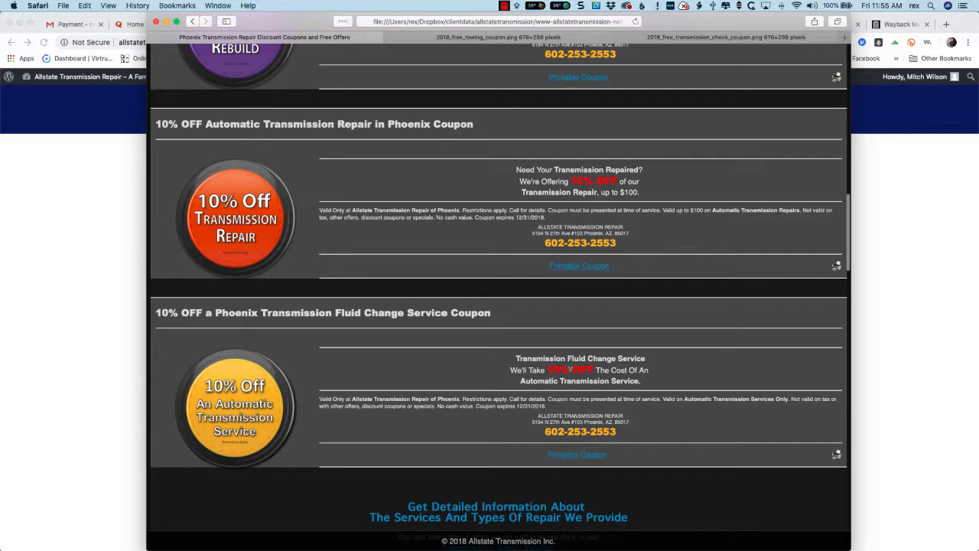
{"action": "scroll", "scroll_direction": "up", "scroll_amount": 3}
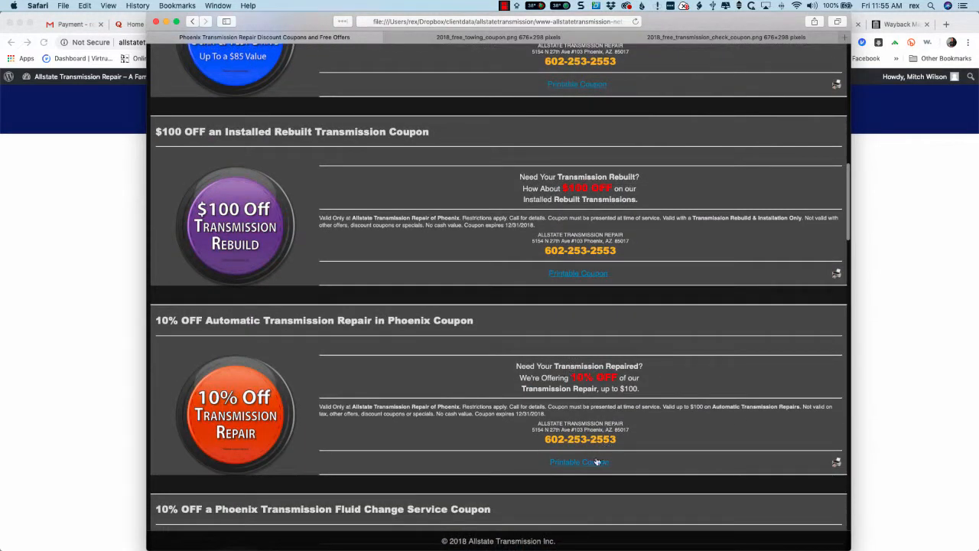
Step: Open the 10% OFF Automatic Transmission Repair printable coupon image in a third tab
{"action": "left_click", "coordinate": [579, 462]}
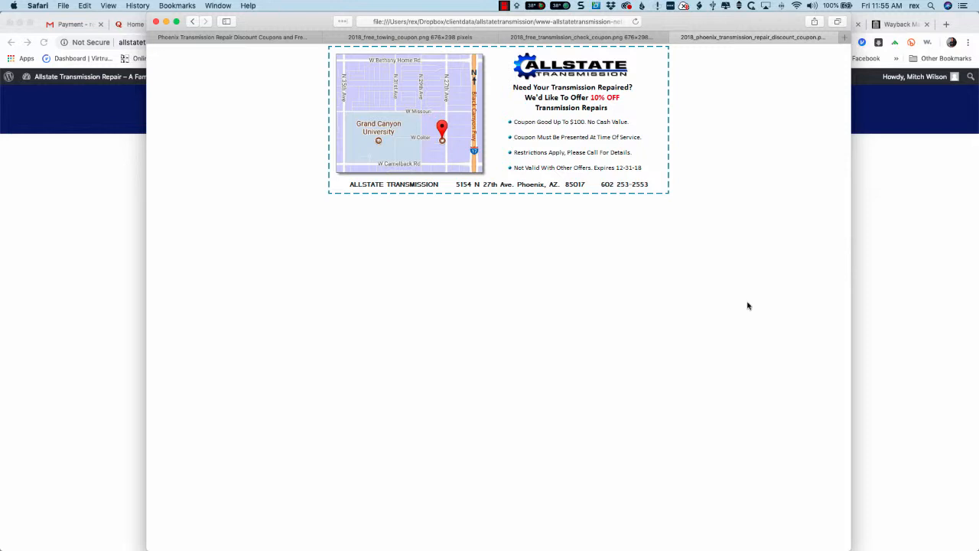
{"action": "mouse_move", "coordinate": [649, 187]}
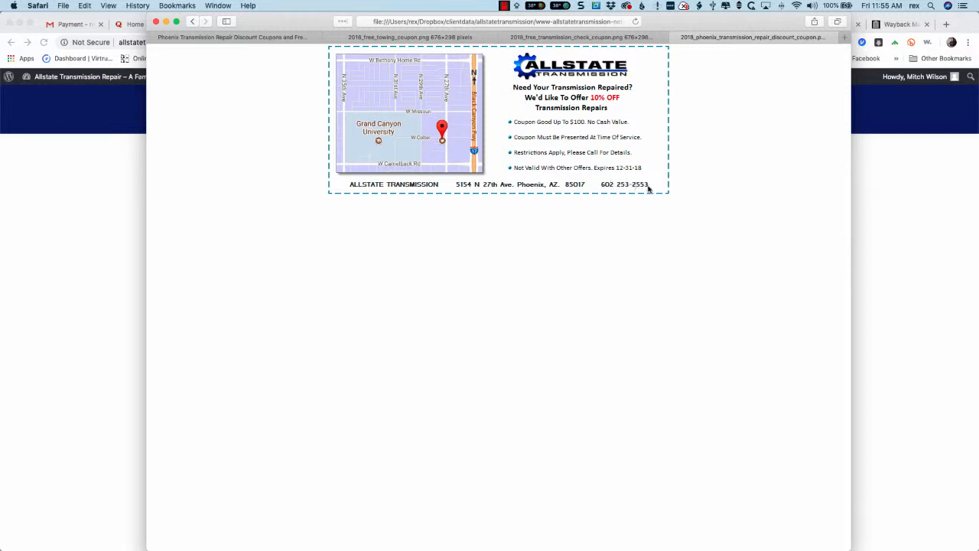
{"action": "mouse_move", "coordinate": [622, 160]}
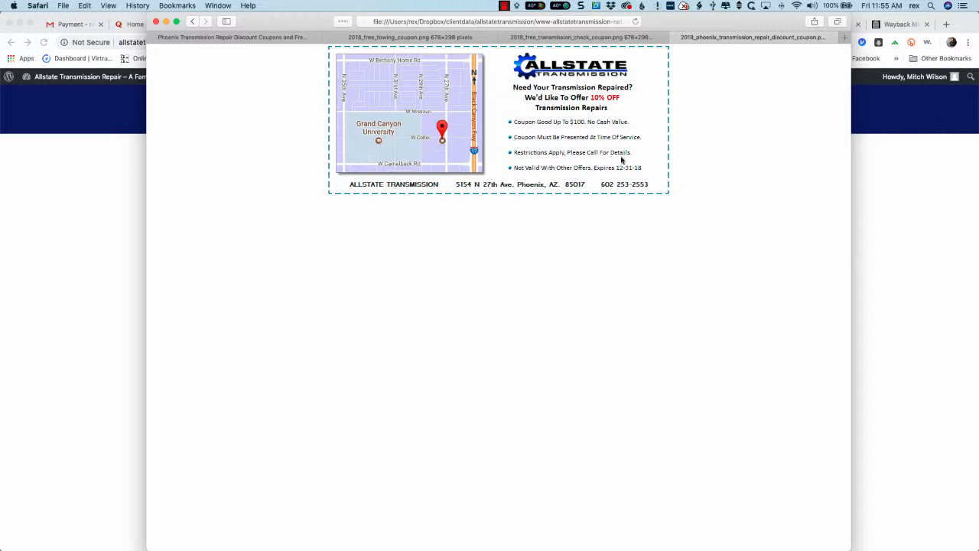
{"action": "mouse_move", "coordinate": [649, 174]}
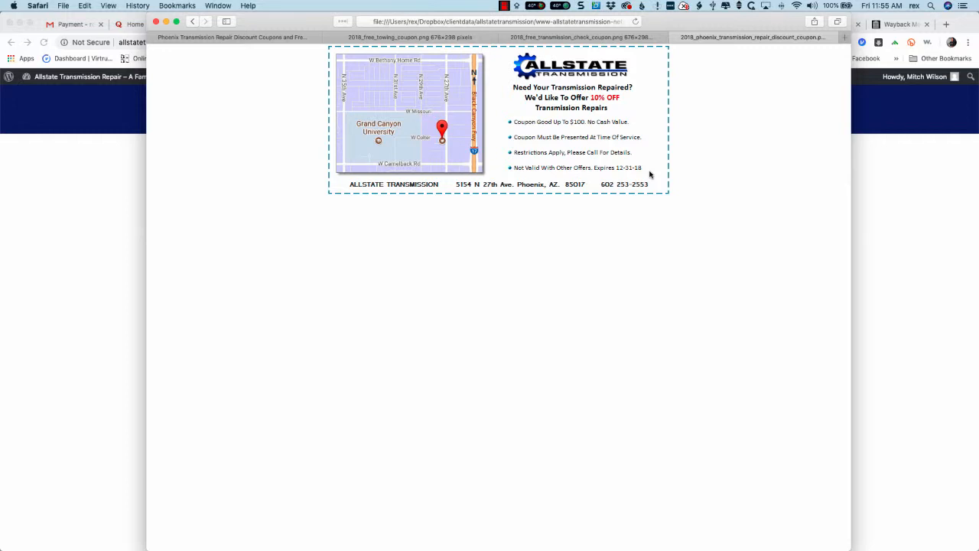
{"action": "mouse_move", "coordinate": [245, 215]}
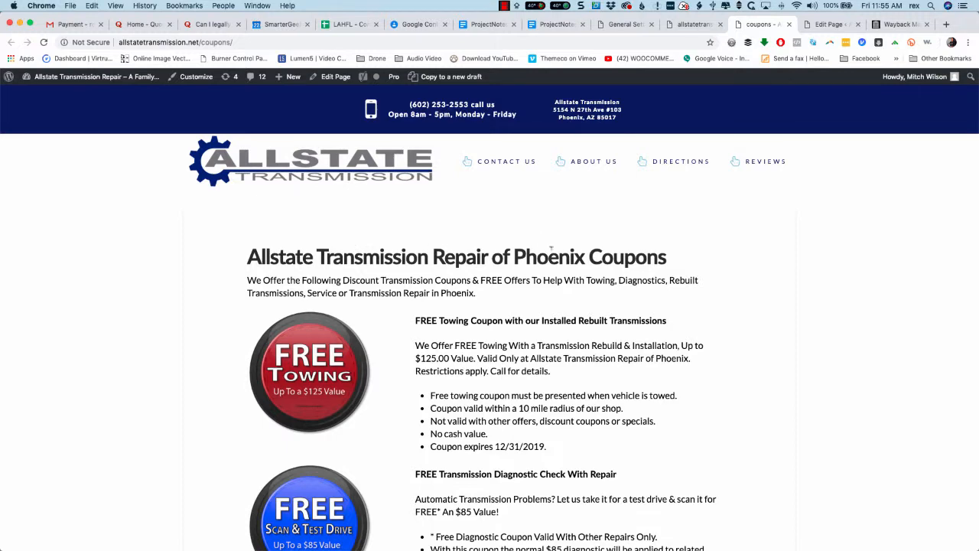
{"action": "scroll", "scroll_direction": "down", "scroll_amount": 3}
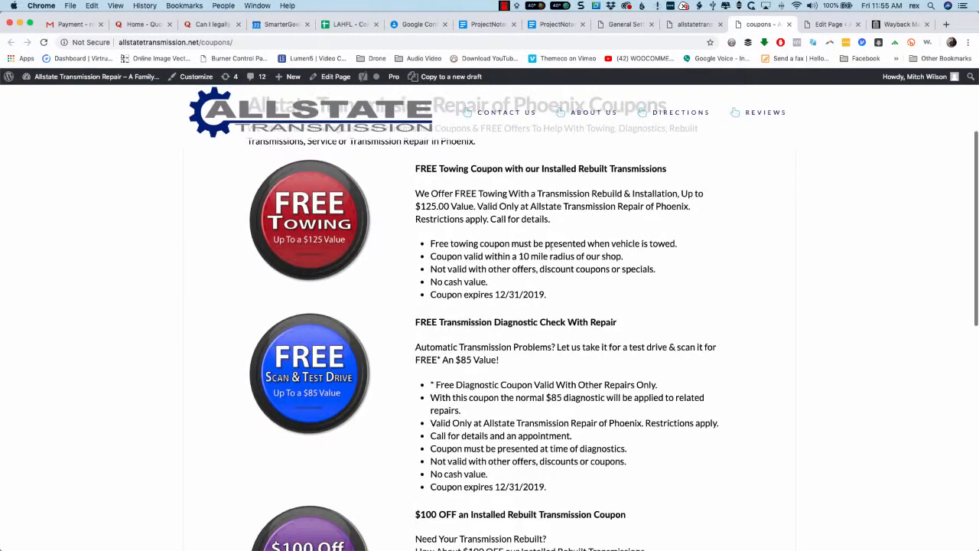
{"action": "scroll", "scroll_direction": "down", "scroll_amount": 3}
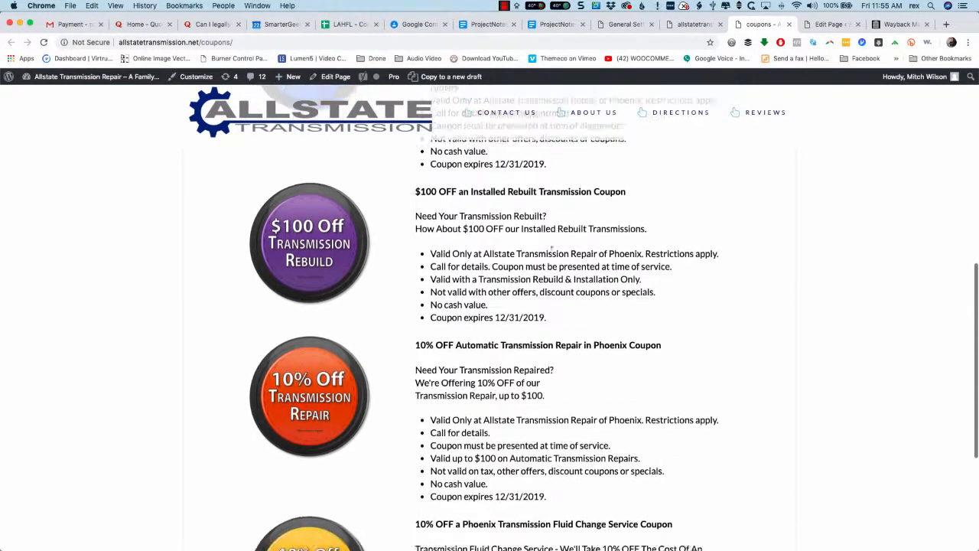
{"action": "scroll", "scroll_direction": "down", "scroll_amount": 3}
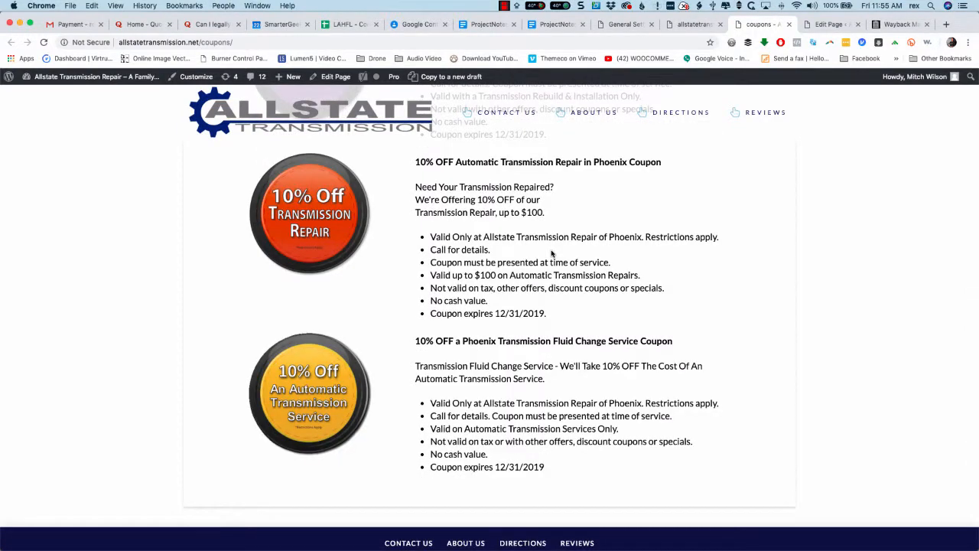
{"action": "scroll", "scroll_direction": "up", "scroll_amount": 3}
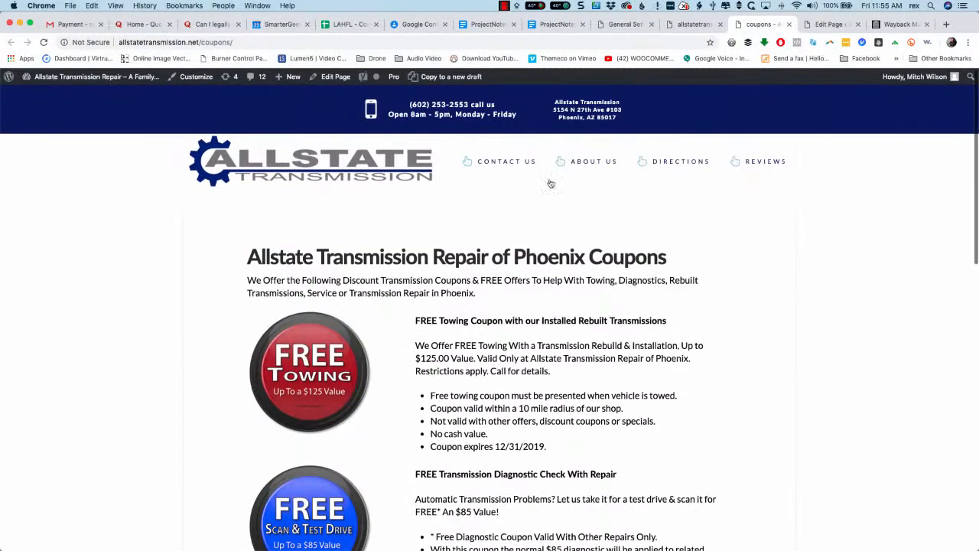